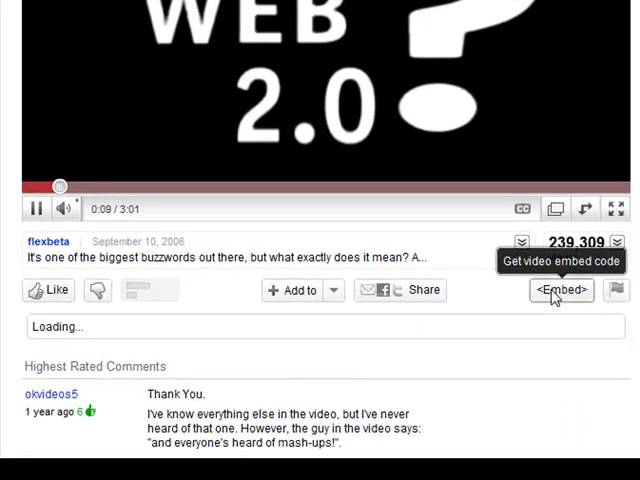
Request the embed code for the Web 2.0 buzzword video via the Embed button.
{"action": "left_click", "coordinate": [560, 290]}
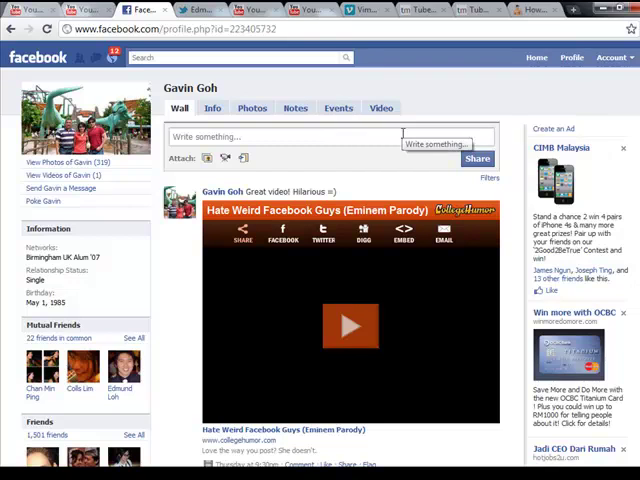
{"action": "mouse_move", "coordinate": [400, 136]}
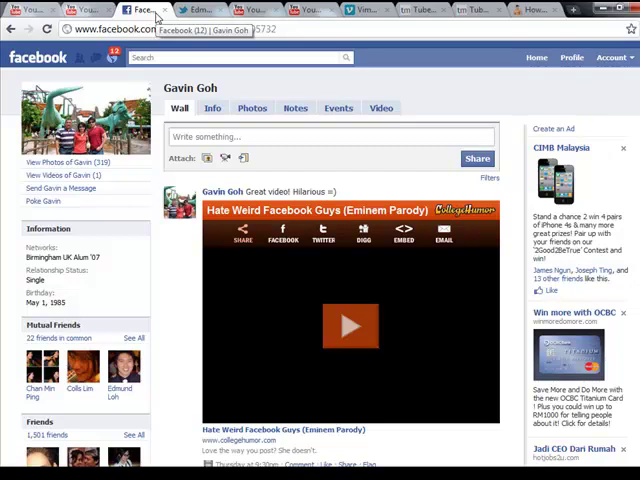
{"action": "left_click", "coordinate": [351, 327]}
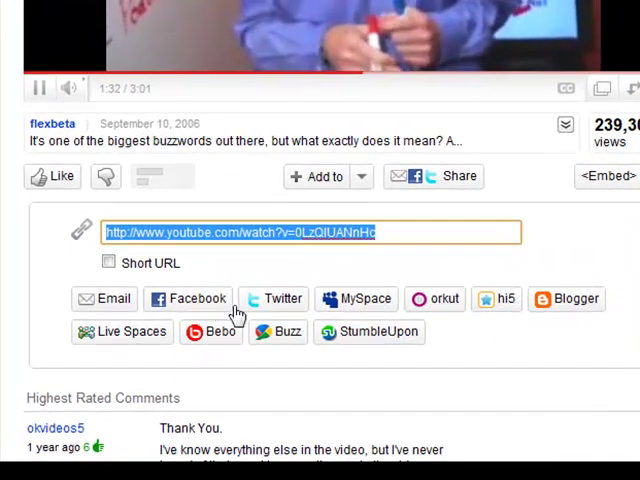
{"action": "mouse_move", "coordinate": [263, 262]}
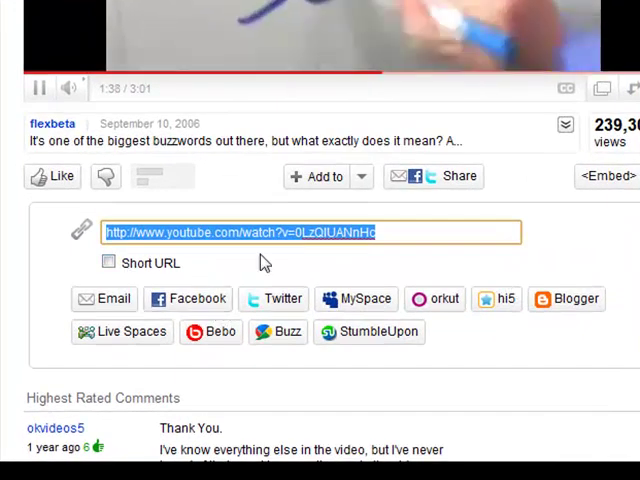
{"action": "mouse_move", "coordinate": [335, 375]}
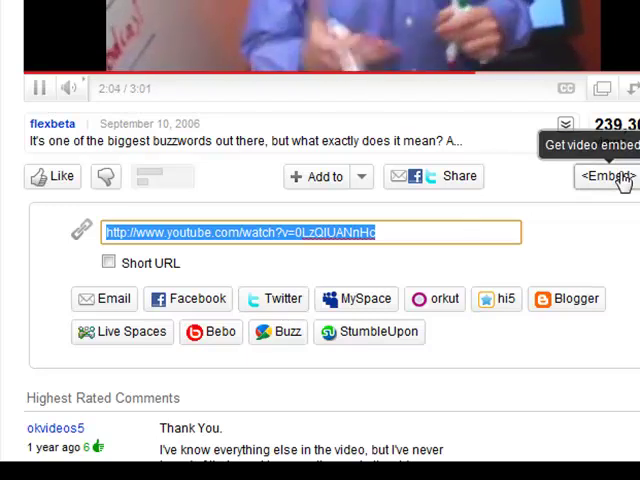
Show the Web 2.0 video's embed code from the share options.
{"action": "left_click", "coordinate": [601, 176]}
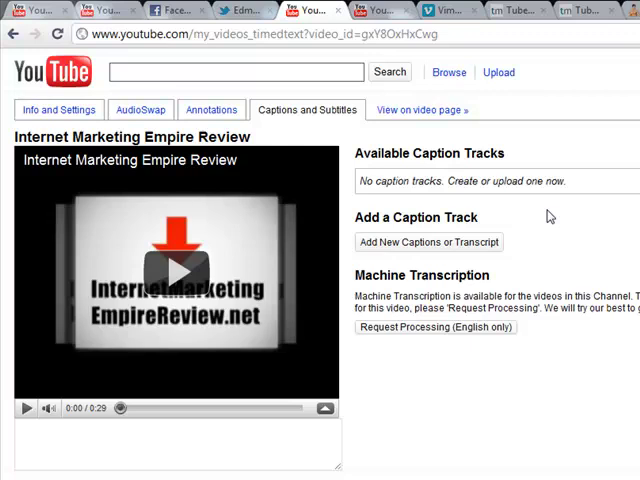
{"action": "mouse_move", "coordinate": [547, 181]}
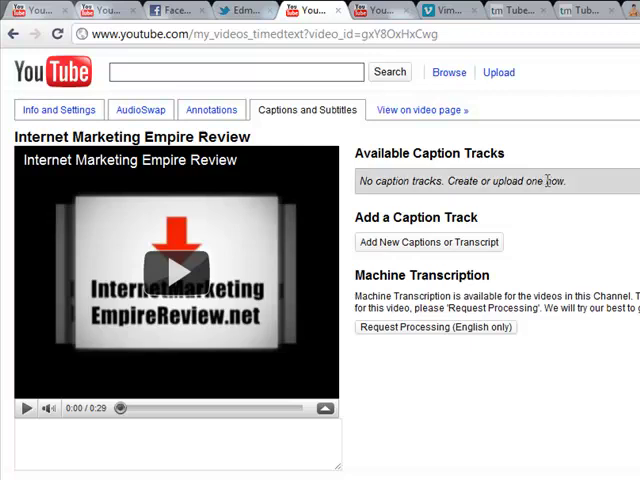
Bring up the Captions and Subtitles tab for the Internet Marketing Empire Review video.
{"action": "left_click", "coordinate": [429, 242]}
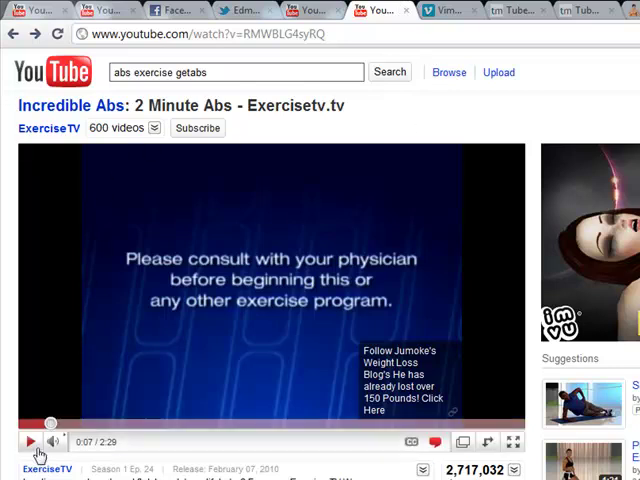
Play Incredible Abs: 2 Minute Abs and scroll to its Video Responses.
{"action": "left_click", "coordinate": [29, 441]}
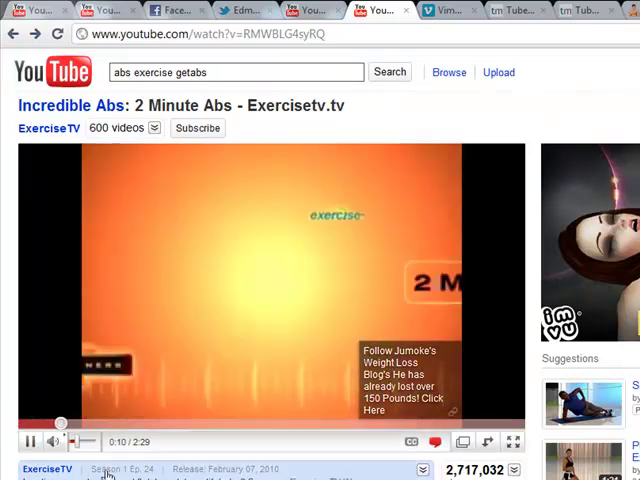
{"action": "scroll", "scroll_direction": "down", "scroll_amount": 3}
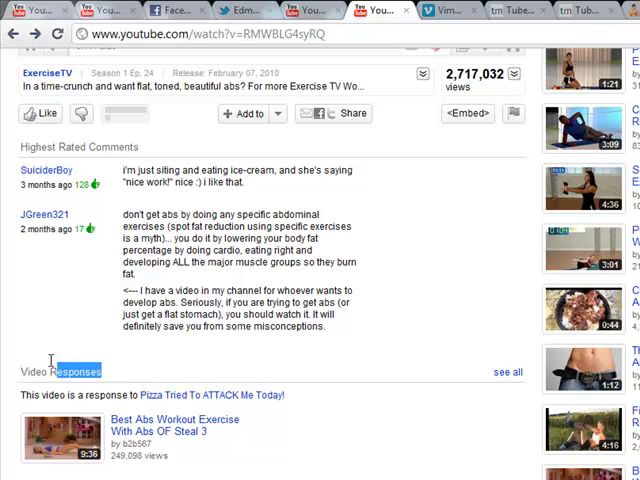
{"action": "scroll", "scroll_direction": "down", "scroll_amount": 3}
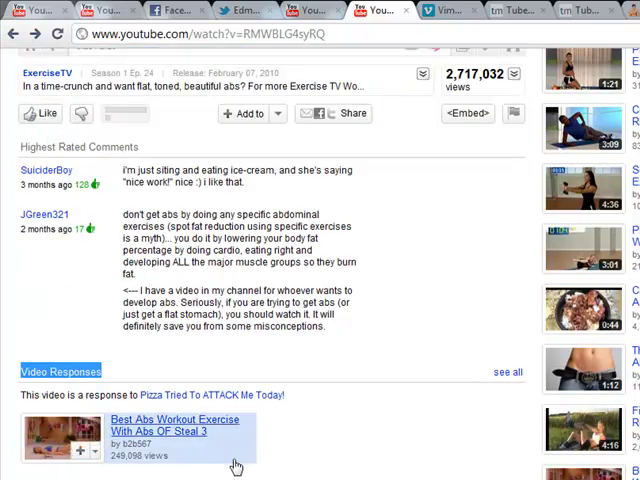
{"action": "mouse_move", "coordinate": [257, 465]}
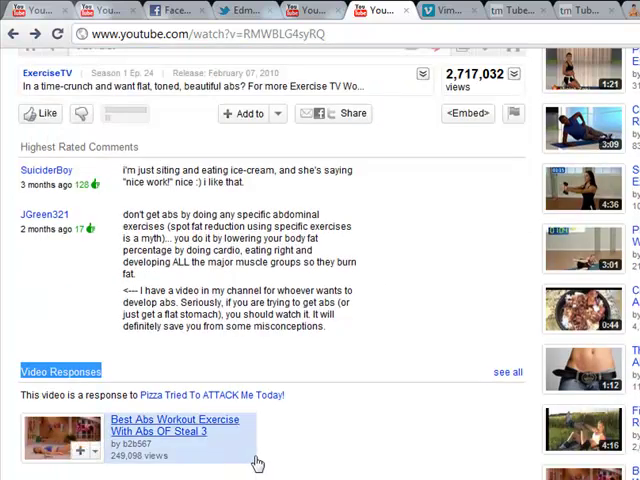
{"action": "mouse_move", "coordinate": [275, 424]}
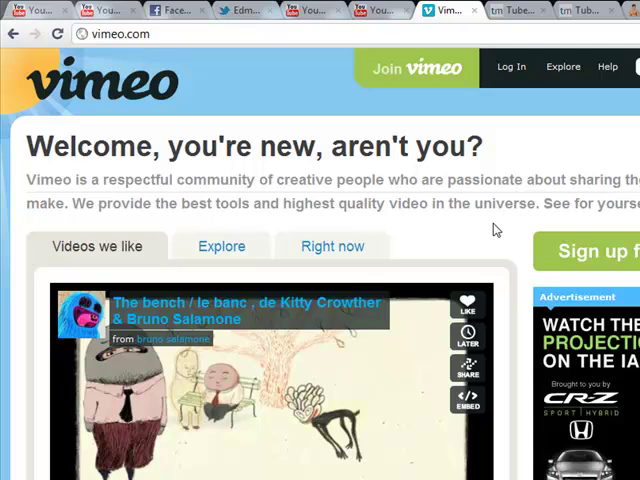
Scroll the Vimeo home page to the 'Videos we like' featured list.
{"action": "scroll", "scroll_direction": "down", "scroll_amount": 3}
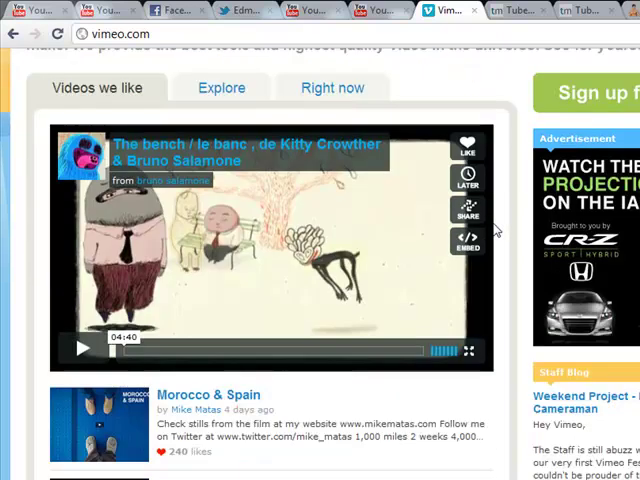
{"action": "scroll", "scroll_direction": "down", "scroll_amount": 3}
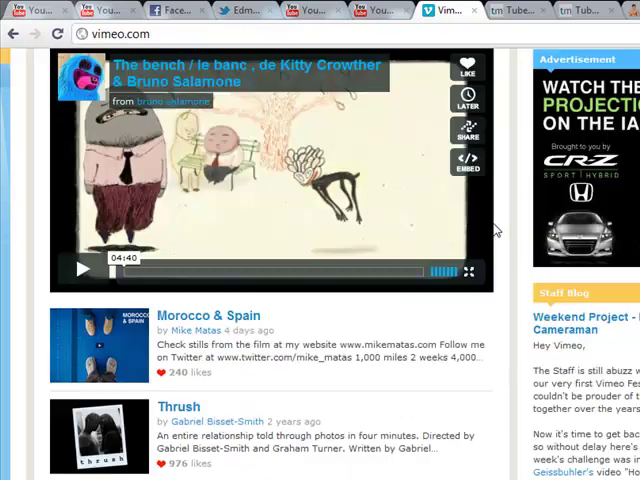
{"action": "left_click", "coordinate": [515, 10]}
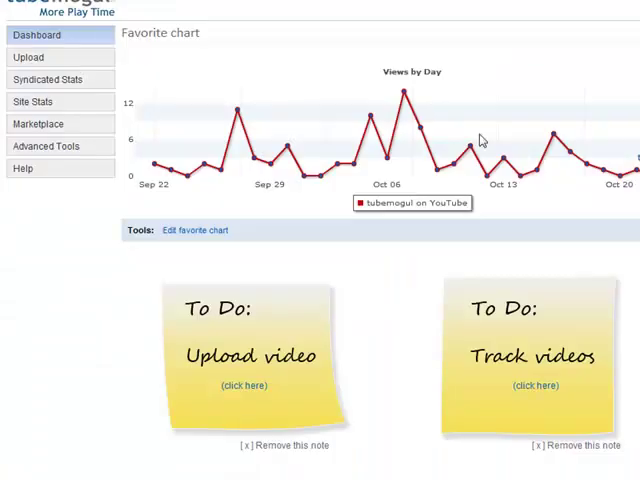
{"action": "mouse_move", "coordinate": [158, 108]}
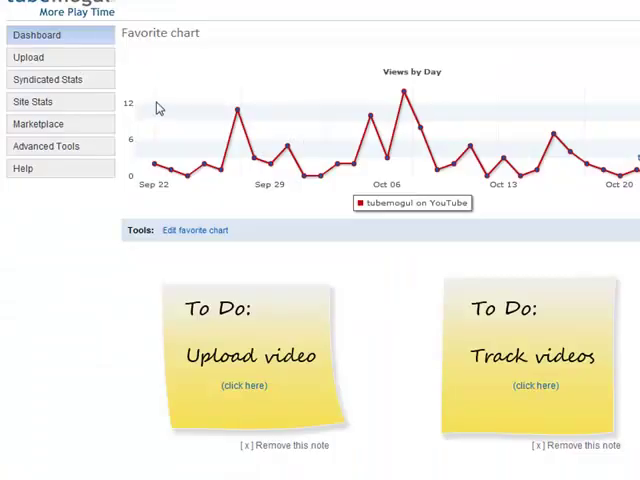
{"action": "mouse_move", "coordinate": [147, 196]}
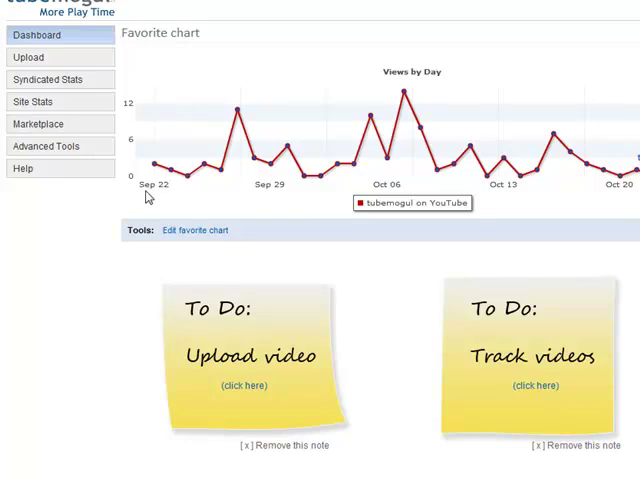
Scroll the TubeMogul dashboard to the To Do notes and Video Tutorials.
{"action": "scroll", "scroll_direction": "down", "scroll_amount": 3}
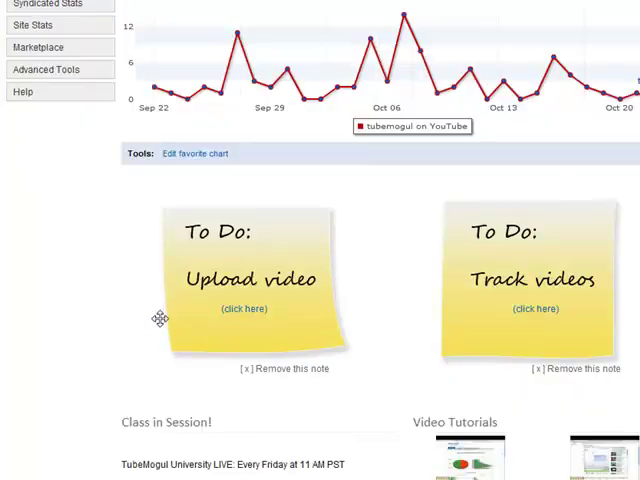
{"action": "mouse_move", "coordinate": [242, 247]}
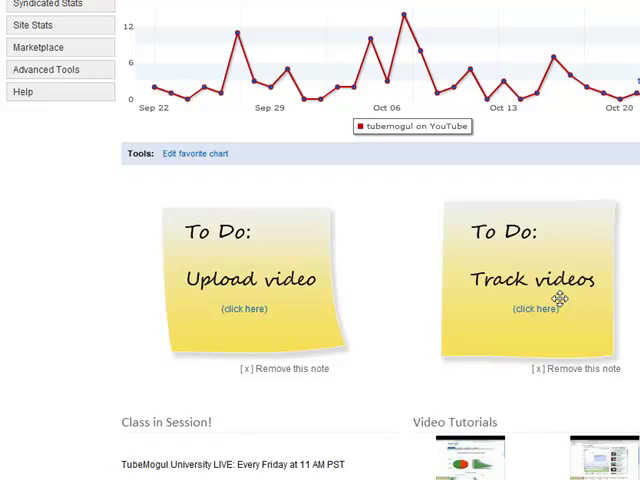
{"action": "mouse_move", "coordinate": [487, 173]}
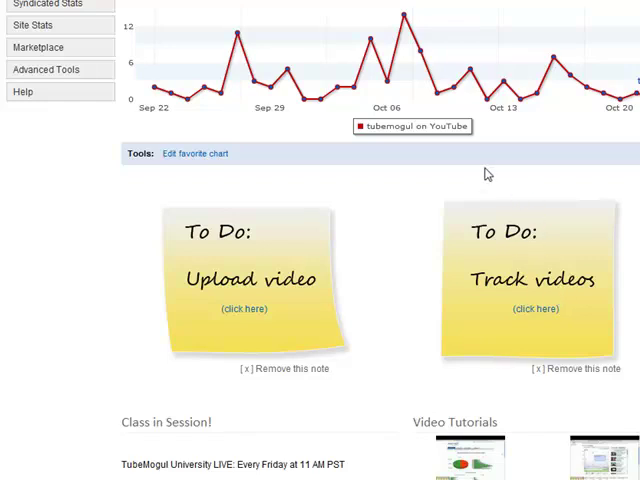
{"action": "scroll", "scroll_direction": "down", "scroll_amount": 3}
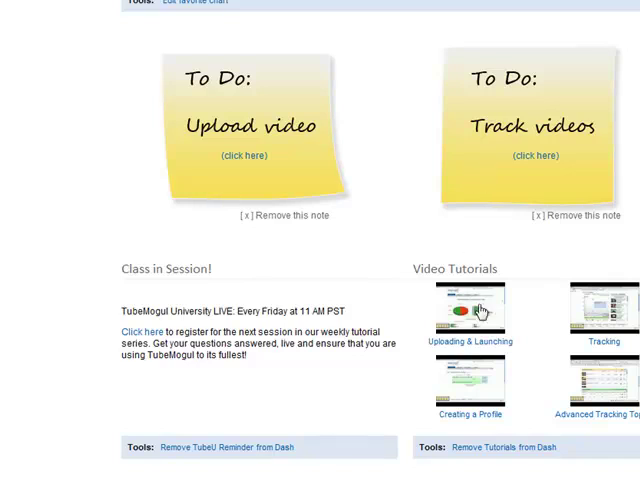
{"action": "mouse_move", "coordinate": [357, 163]}
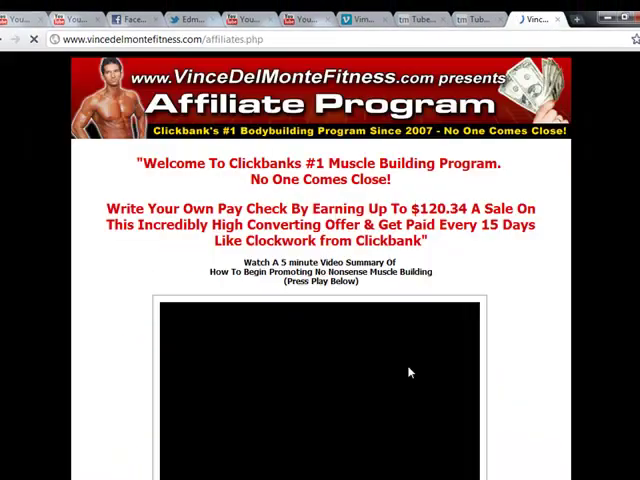
Close the newsletter popup and browse the VinceDelMonteFitness Affiliate Marketing Learning Center.
{"action": "scroll", "scroll_direction": "down", "scroll_amount": 3}
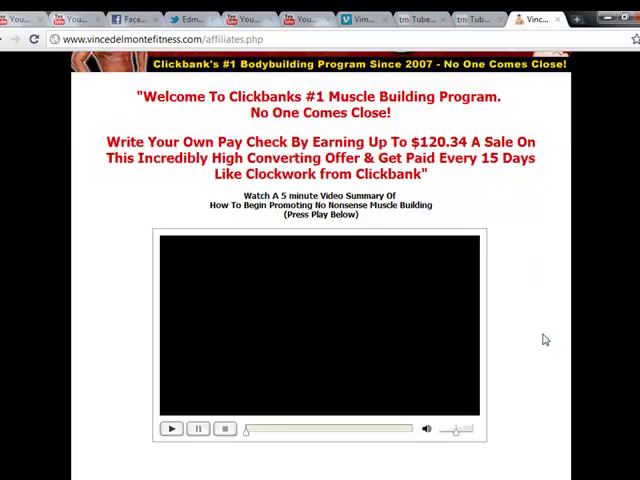
{"action": "scroll", "scroll_direction": "down", "scroll_amount": 3}
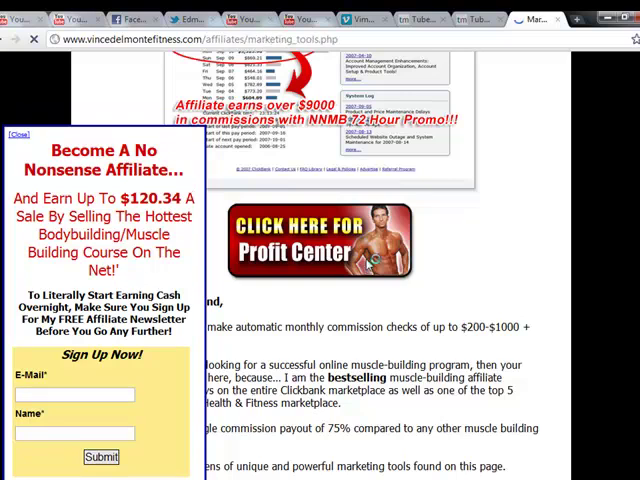
{"action": "left_click", "coordinate": [20, 134]}
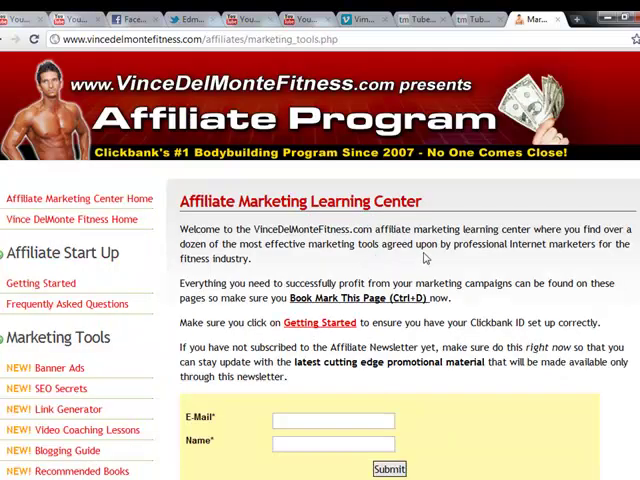
{"action": "mouse_move", "coordinate": [425, 257]}
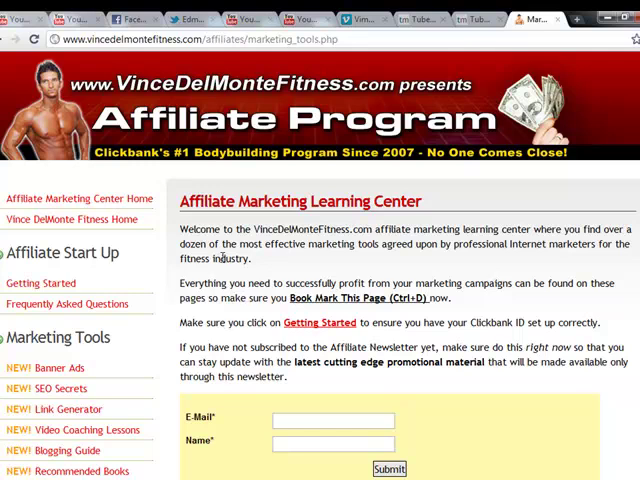
{"action": "scroll", "scroll_direction": "down", "scroll_amount": 3}
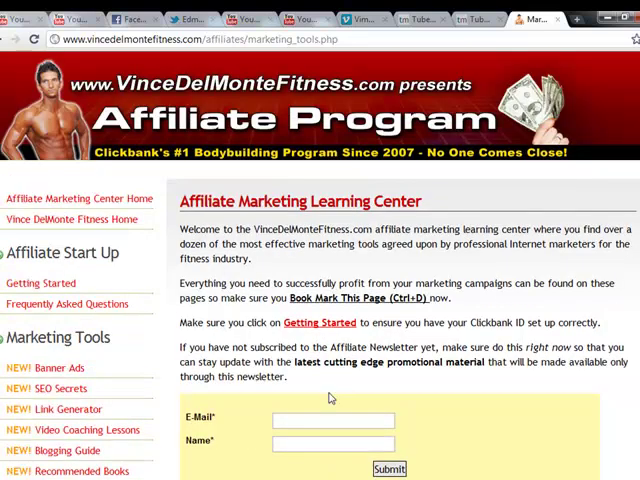
{"action": "scroll", "scroll_direction": "down", "scroll_amount": 3}
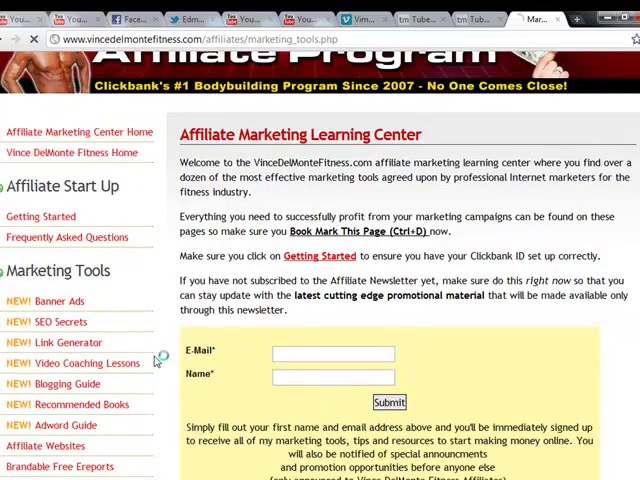
Open Video Coaching Lessons and scroll through VIDEO 1–3 to the YouTube channel link.
{"action": "left_click", "coordinate": [84, 362]}
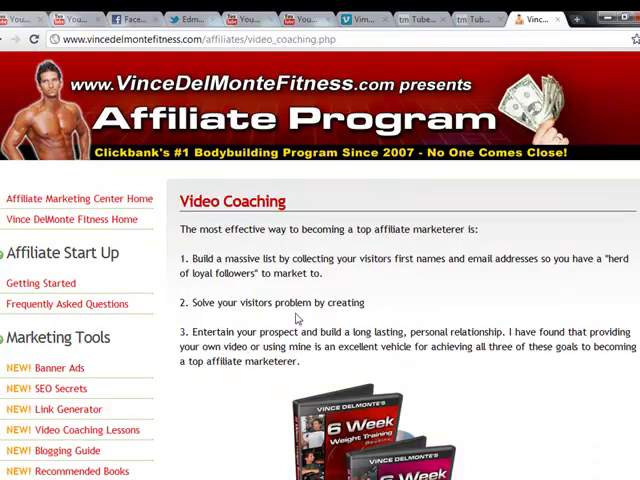
{"action": "scroll", "scroll_direction": "down", "scroll_amount": 3}
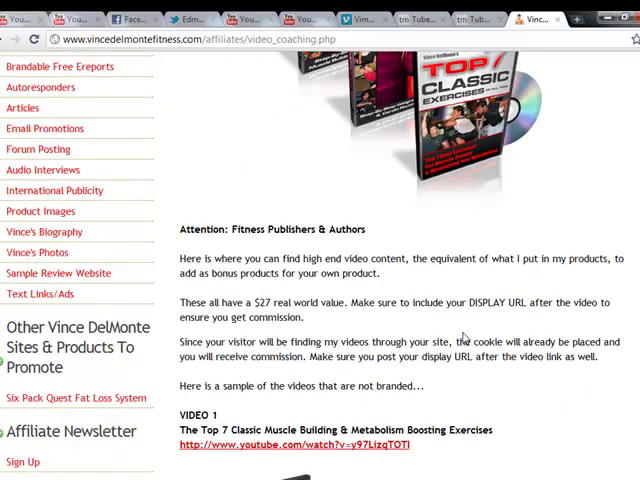
{"action": "scroll", "scroll_direction": "down", "scroll_amount": 3}
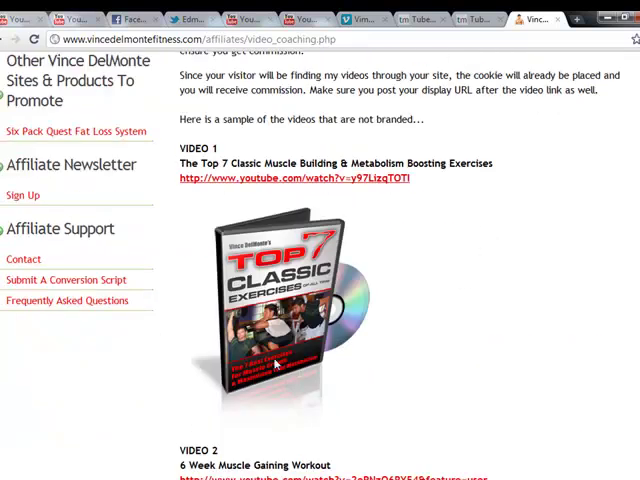
{"action": "scroll", "scroll_direction": "down", "scroll_amount": 3}
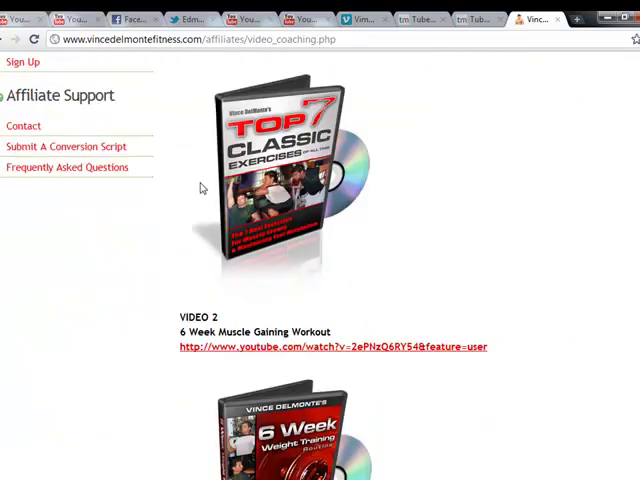
{"action": "scroll", "scroll_direction": "down", "scroll_amount": 3}
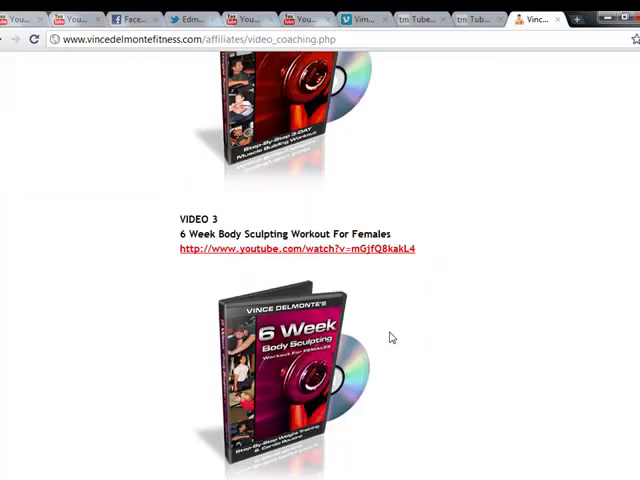
{"action": "scroll", "scroll_direction": "down", "scroll_amount": 3}
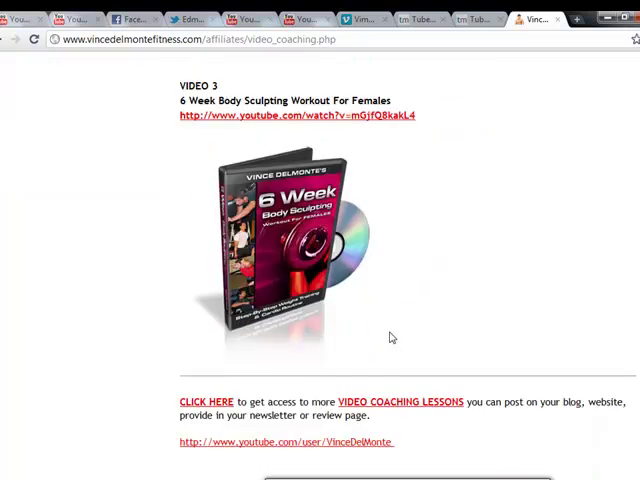
{"action": "scroll", "scroll_direction": "down", "scroll_amount": 3}
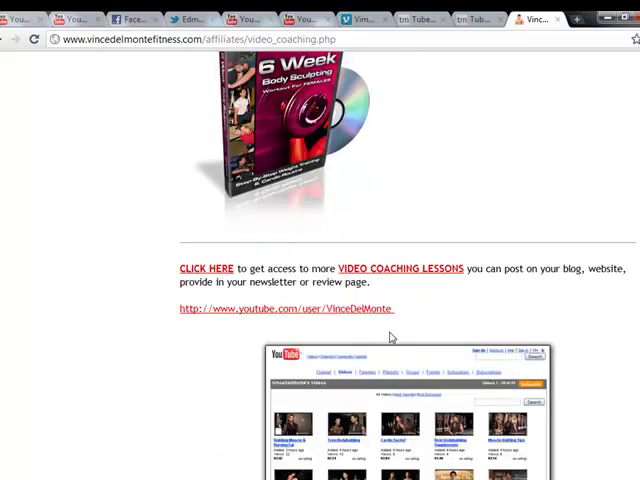
{"action": "scroll", "scroll_direction": "down", "scroll_amount": 3}
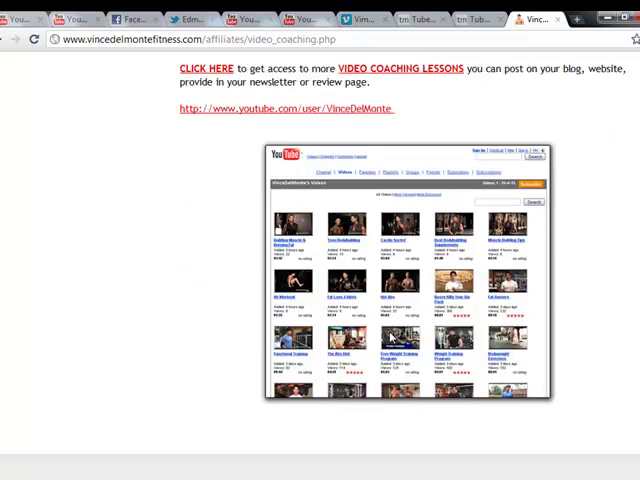